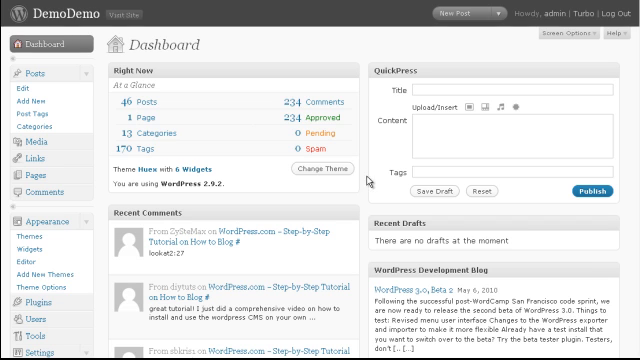
Step: Open WP Robot 3's Create Campaign page to start the keyword campaign 'Campaign 2'
{"action": "scroll", "scroll_direction": "down", "scroll_amount": 3}
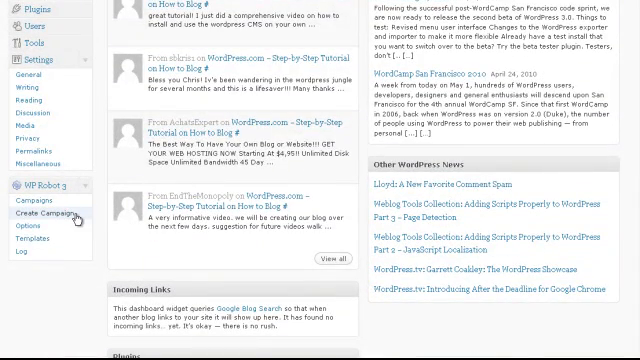
{"action": "left_click", "coordinate": [42, 214]}
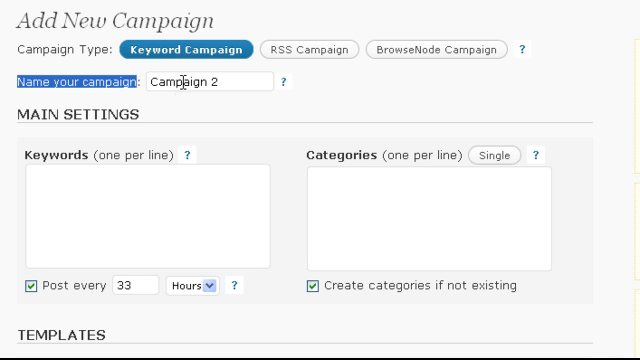
{"action": "double_click", "coordinate": [74, 114]}
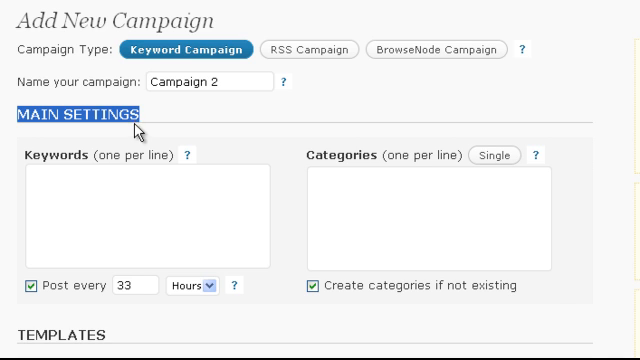
{"action": "mouse_move", "coordinate": [137, 143]}
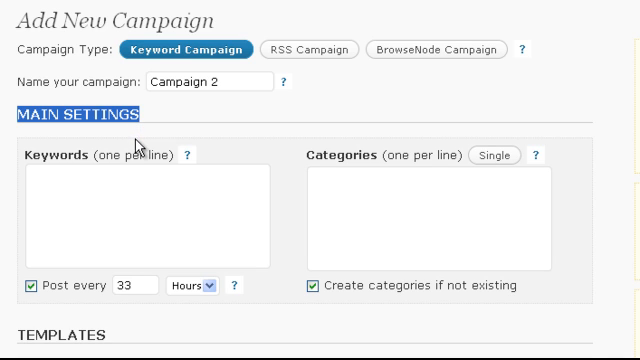
{"action": "scroll", "scroll_direction": "down", "scroll_amount": 3}
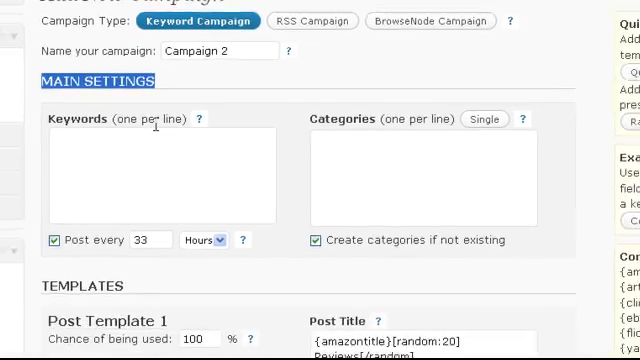
{"action": "scroll", "scroll_direction": "down", "scroll_amount": 3}
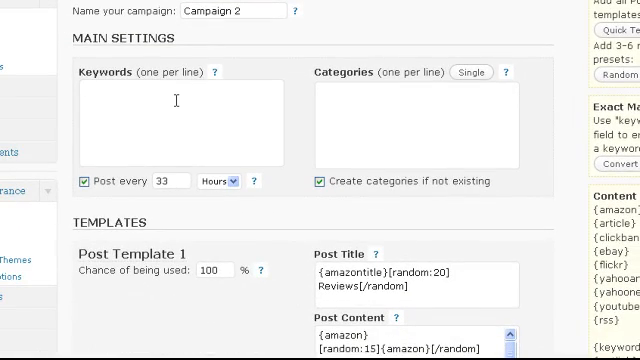
{"action": "left_click", "coordinate": [90, 100]}
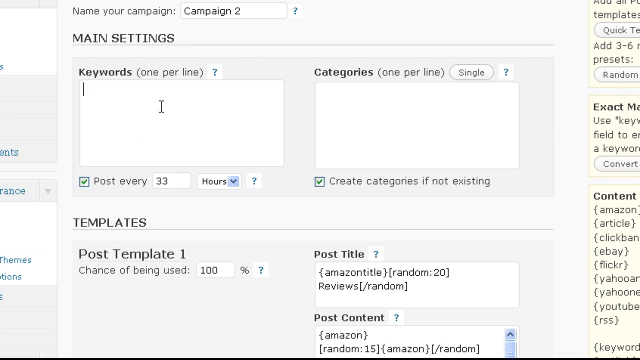
Step: Enter Apple keywords, starting with 'Apple Ipods', one per line in Keywords
{"action": "type", "text": "Apple Ipods"}
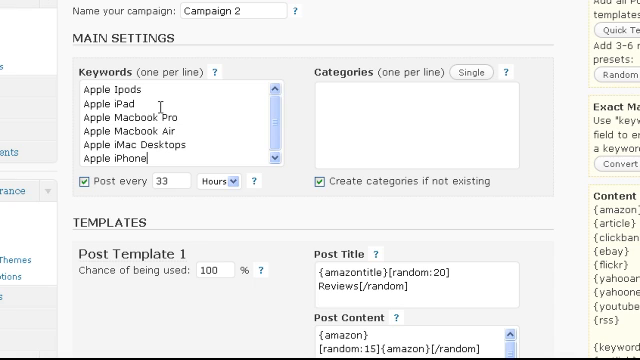
{"action": "left_click", "coordinate": [400, 110]}
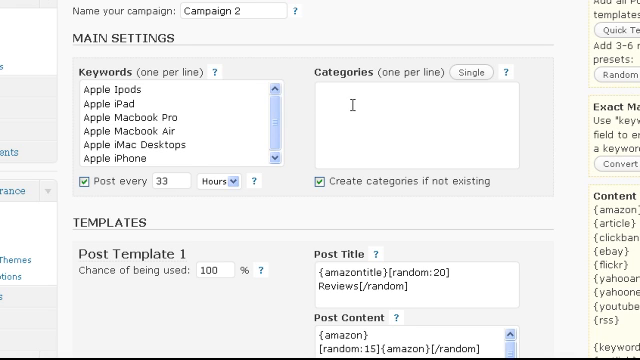
Step: Fill Categories with the same Apple product names, Apple Ipods through Apple iPhone
{"action": "left_click", "coordinate": [320, 100]}
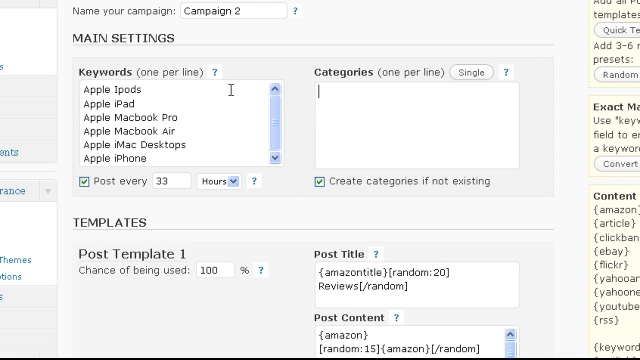
{"action": "double_click", "coordinate": [113, 83]}
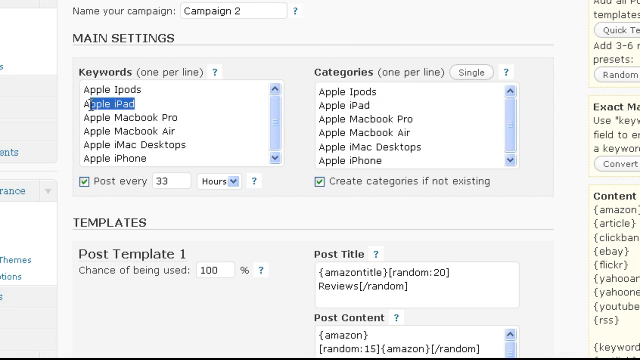
{"action": "left_click", "coordinate": [347, 106]}
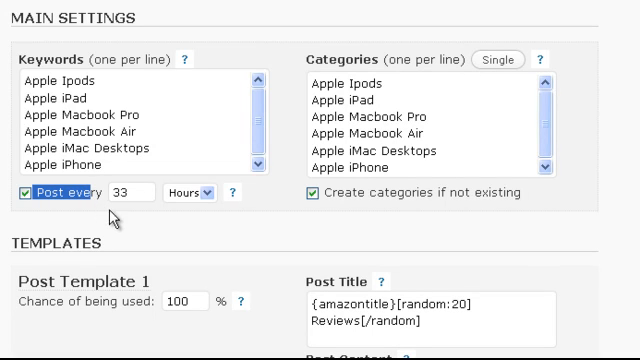
Step: Change 'Post every' from 33 to 1 hour
{"action": "triple_click", "coordinate": [123, 193]}
{"action": "type", "text": "1"}
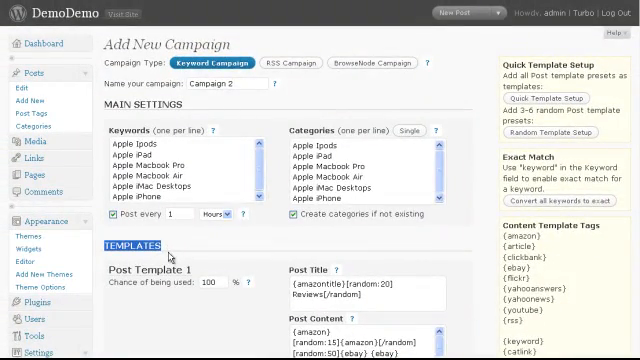
{"action": "scroll", "scroll_direction": "down", "scroll_amount": 3}
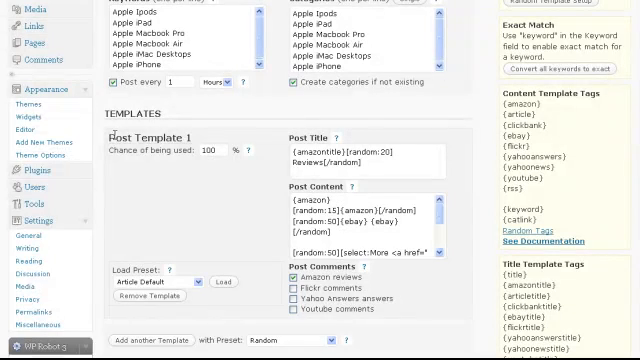
{"action": "double_click", "coordinate": [147, 136]}
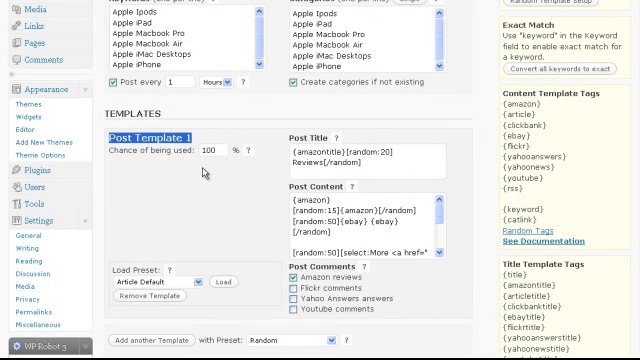
{"action": "scroll", "scroll_direction": "down", "scroll_amount": 3}
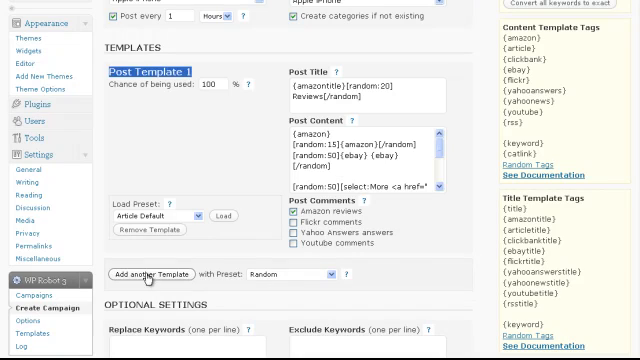
{"action": "left_click", "coordinate": [148, 214]}
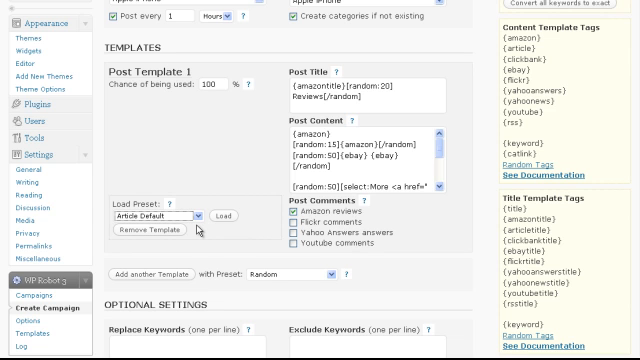
{"action": "scroll", "scroll_direction": "up", "scroll_amount": 3}
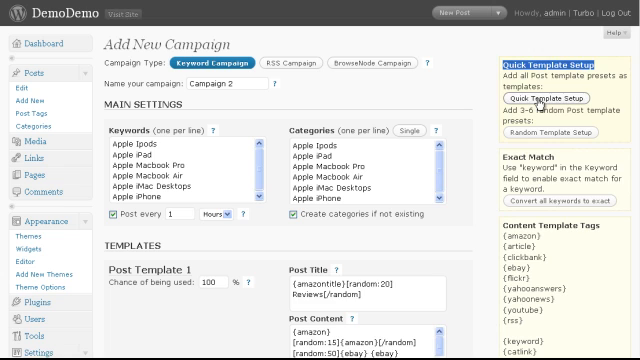
Step: Scroll through Post Templates 1–8 covering Amazon, Yahoo, ClickBank, YouTube and eBay
{"action": "scroll", "scroll_direction": "down", "scroll_amount": 3}
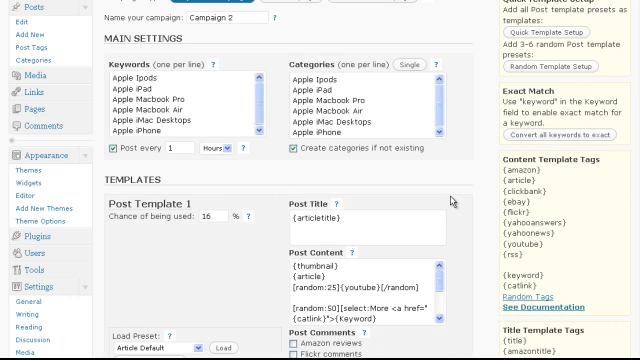
{"action": "scroll", "scroll_direction": "down", "scroll_amount": 3}
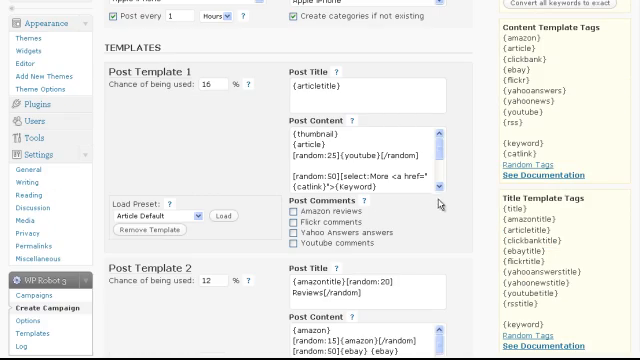
{"action": "scroll", "scroll_direction": "down", "scroll_amount": 3}
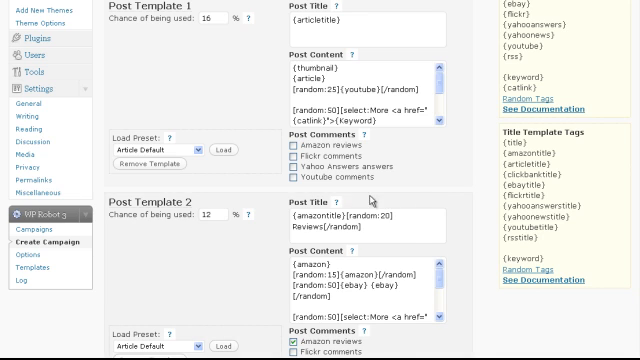
{"action": "scroll", "scroll_direction": "down", "scroll_amount": 3}
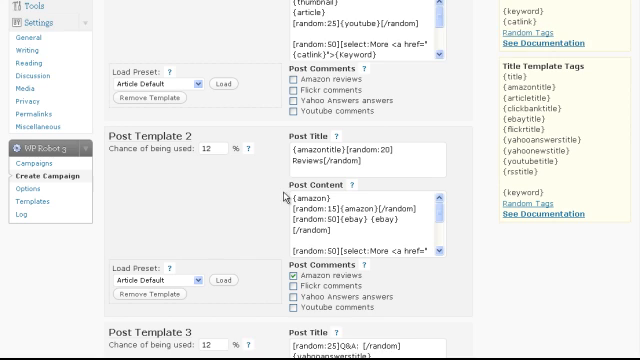
{"action": "scroll", "scroll_direction": "down", "scroll_amount": 3}
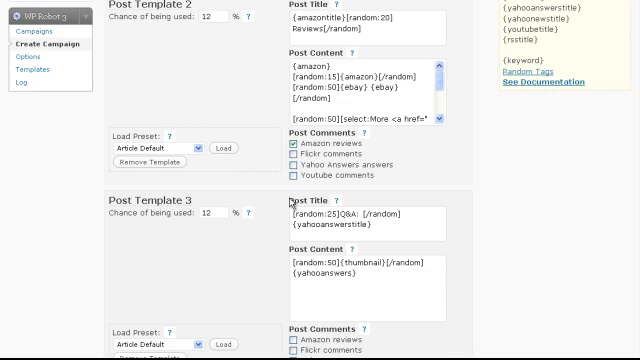
{"action": "scroll", "scroll_direction": "down", "scroll_amount": 3}
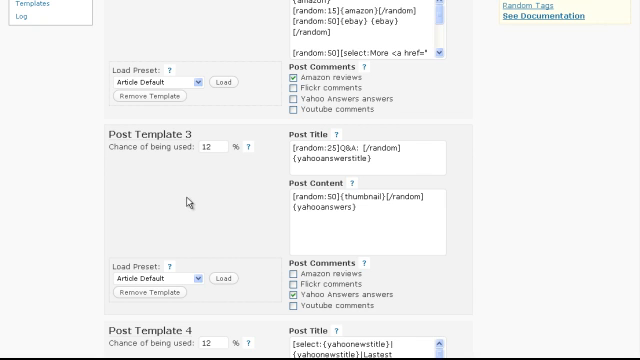
{"action": "scroll", "scroll_direction": "down", "scroll_amount": 3}
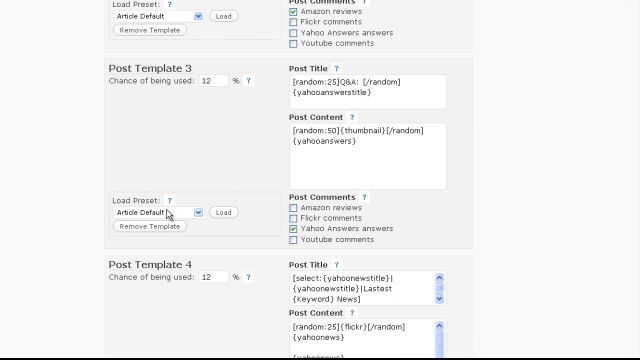
{"action": "scroll", "scroll_direction": "down", "scroll_amount": 3}
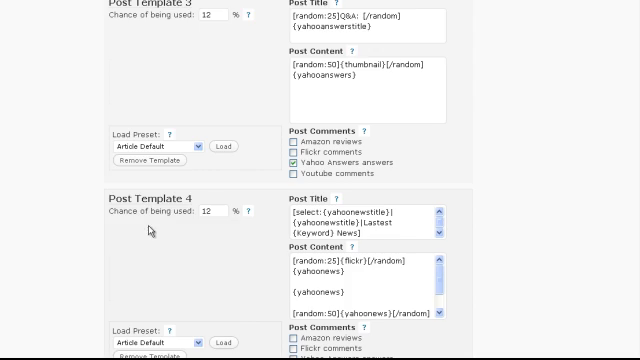
{"action": "scroll", "scroll_direction": "down", "scroll_amount": 3}
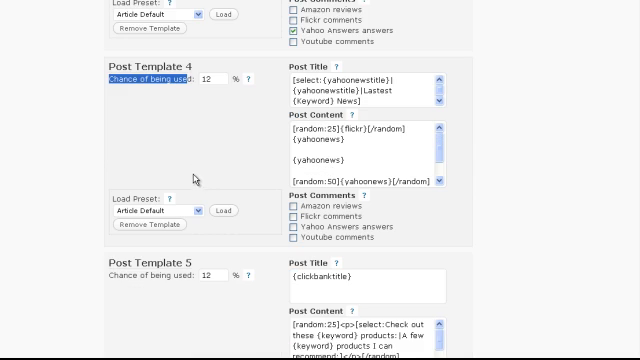
{"action": "scroll", "scroll_direction": "down", "scroll_amount": 3}
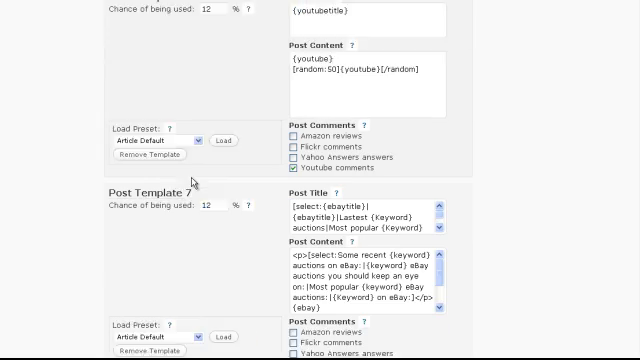
{"action": "scroll", "scroll_direction": "down", "scroll_amount": 3}
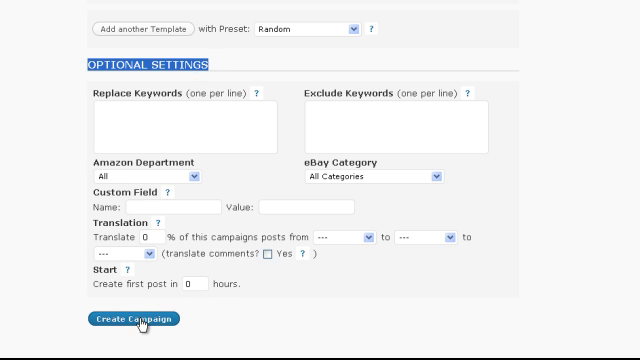
Step: Create Campaign 2 with the configured keywords, categories and templates
{"action": "left_click", "coordinate": [125, 319]}
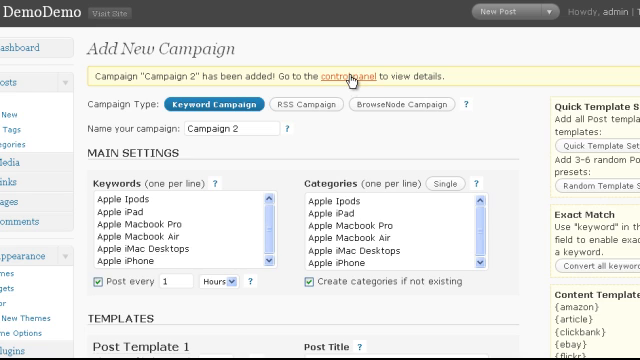
Step: Publish one post now from Campaign 2's control panel
{"action": "left_click", "coordinate": [345, 76]}
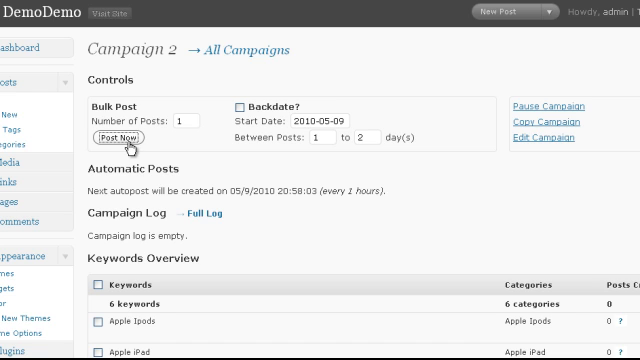
{"action": "left_click", "coordinate": [120, 137]}
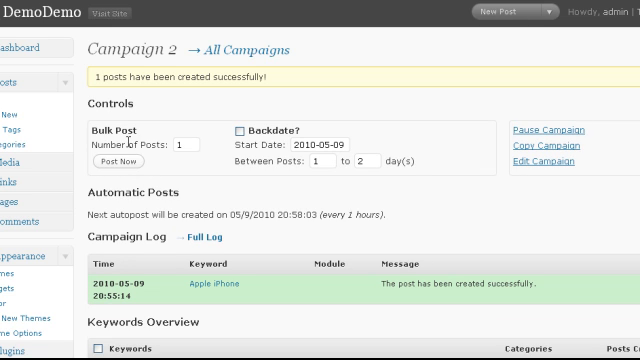